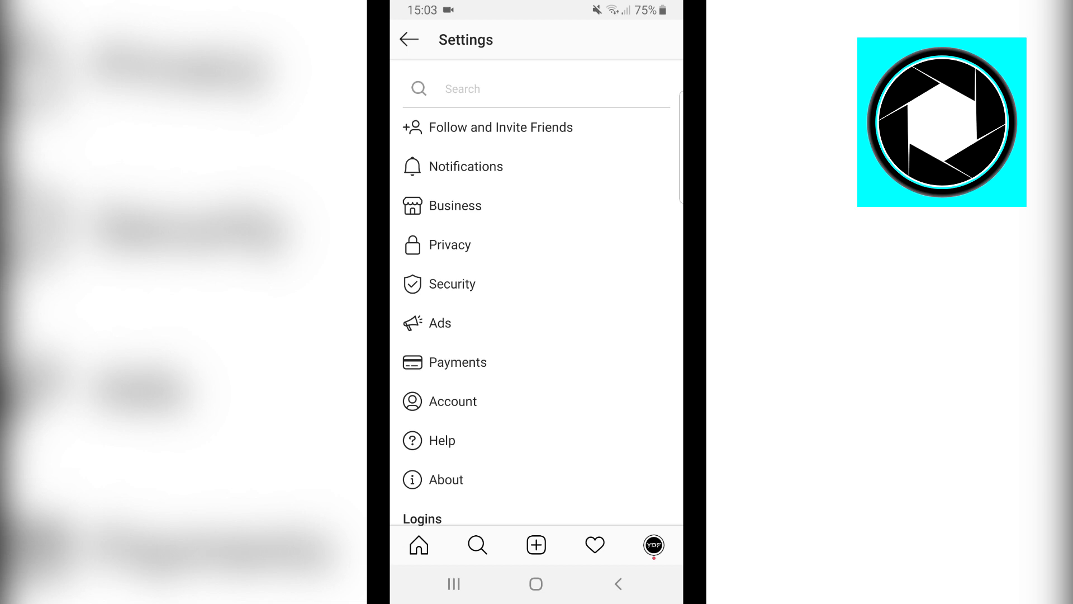
Step: Return from the Settings list to the business profile page
{"action": "left_click", "coordinate": [409, 39]}
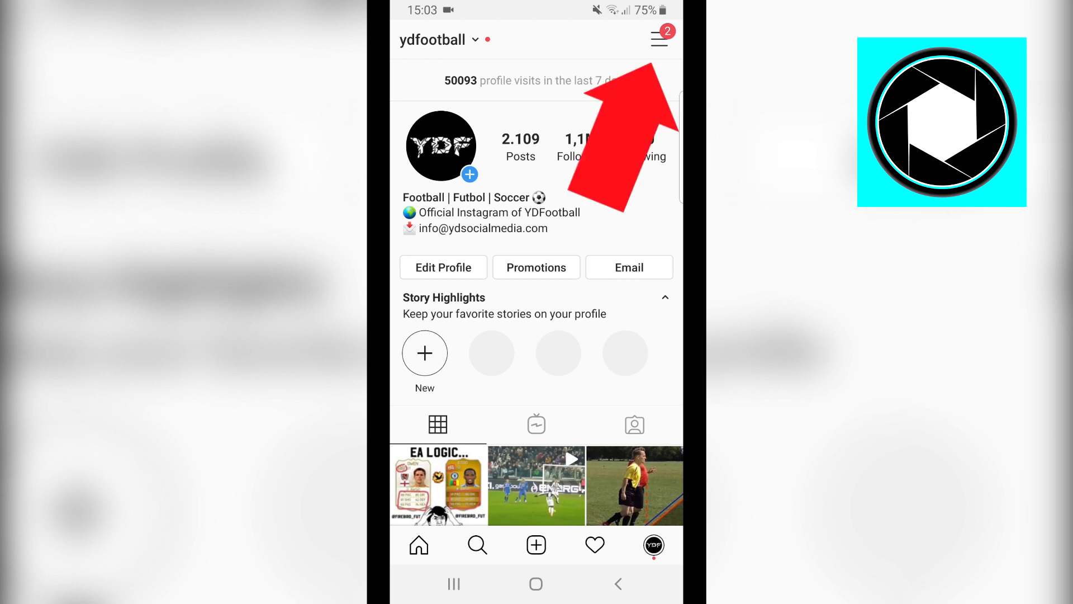
Step: Reach the Settings list through the profile's side menu
{"action": "left_click", "coordinate": [672, 40]}
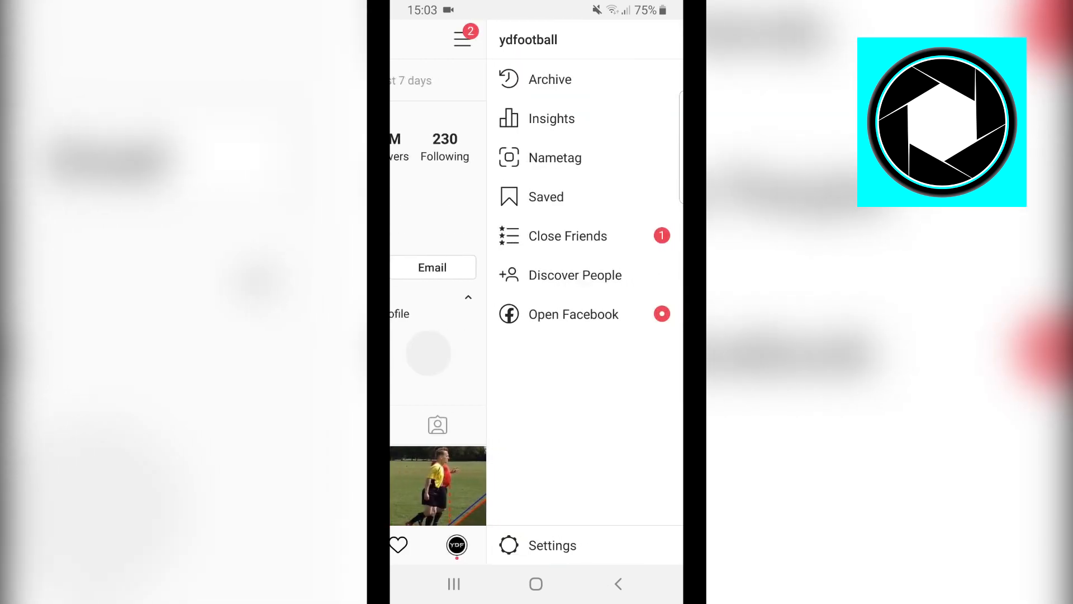
{"action": "left_click", "coordinate": [552, 546]}
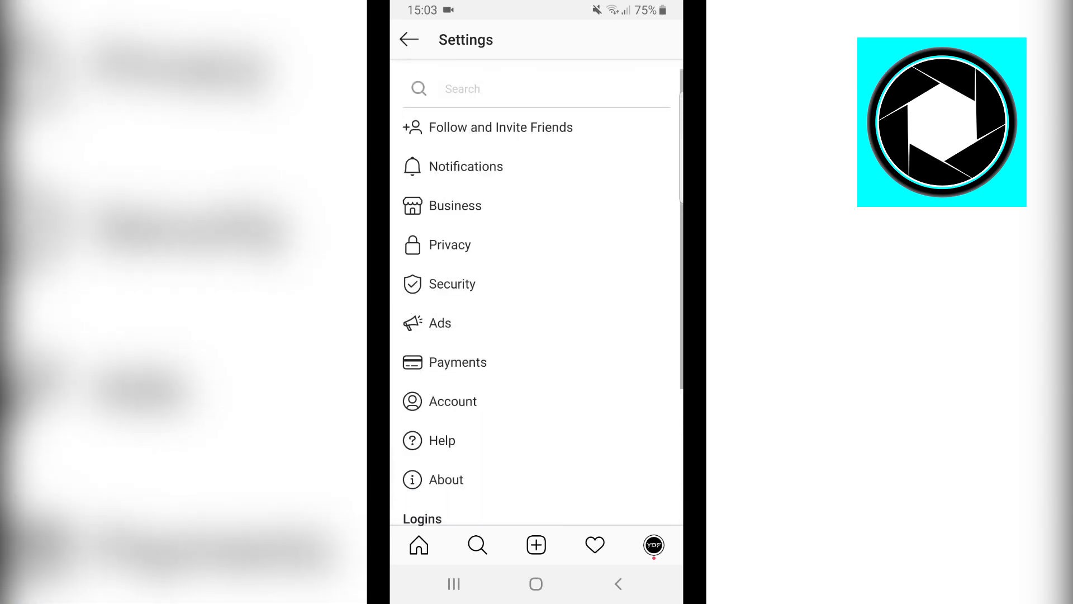
Step: Enter the Account settings and scroll down through its options
{"action": "left_click", "coordinate": [452, 401]}
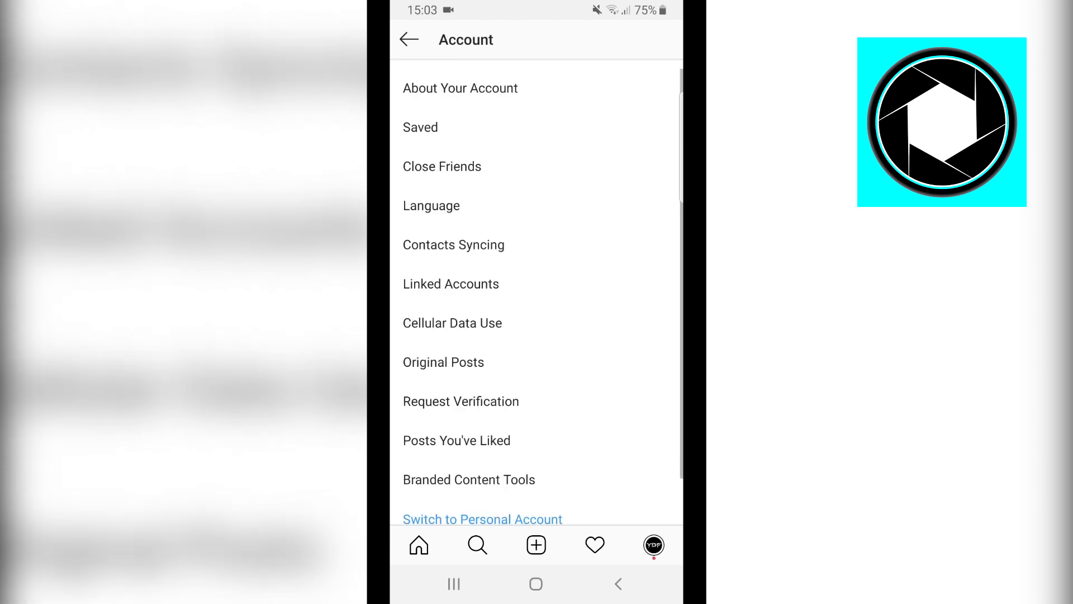
{"action": "scroll", "scroll_direction": "down", "scroll_amount": 3}
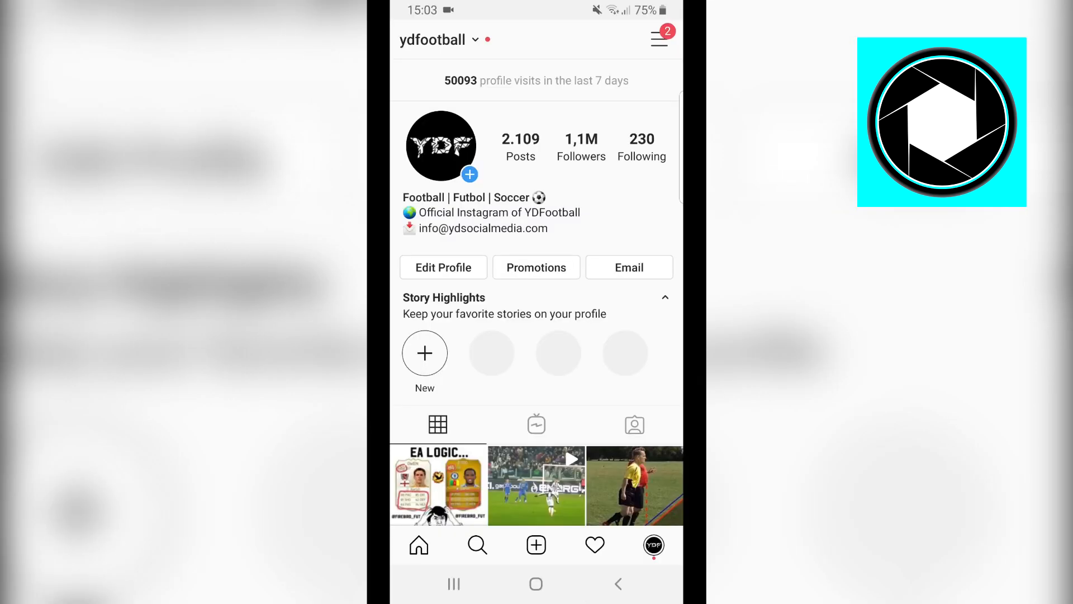
Step: Navigate via the side menu and Settings to Account, showing Switch to Personal Account
{"action": "left_click", "coordinate": [672, 40]}
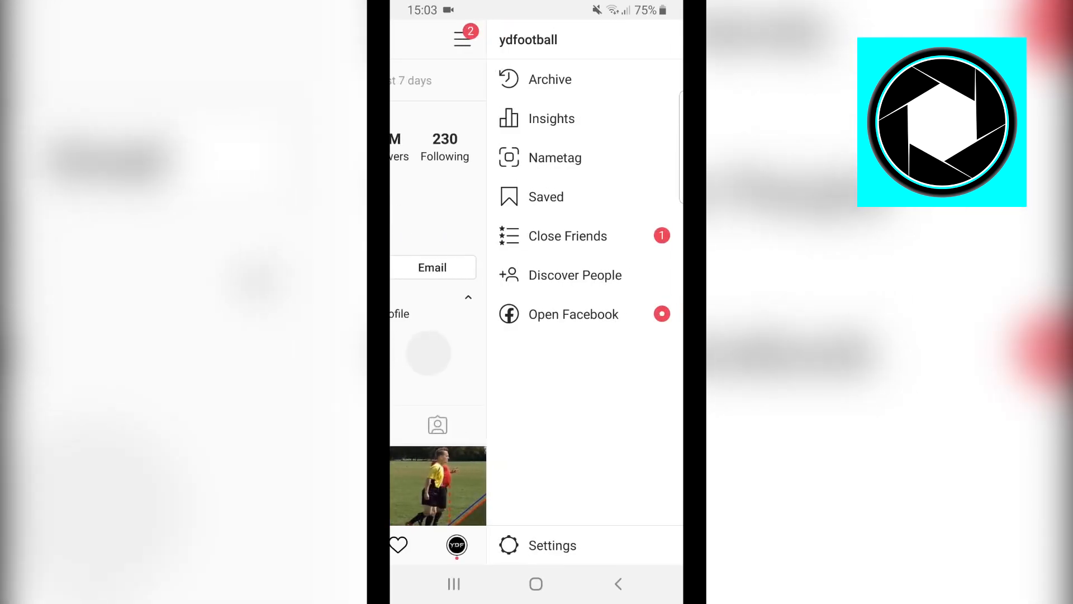
{"action": "left_click", "coordinate": [552, 545]}
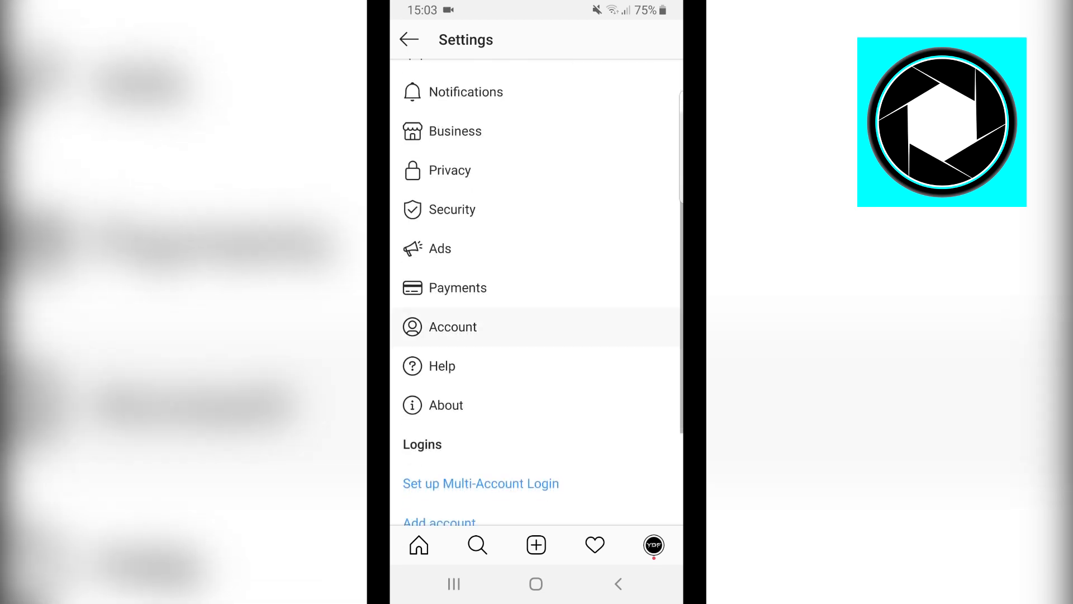
{"action": "left_click", "coordinate": [453, 326]}
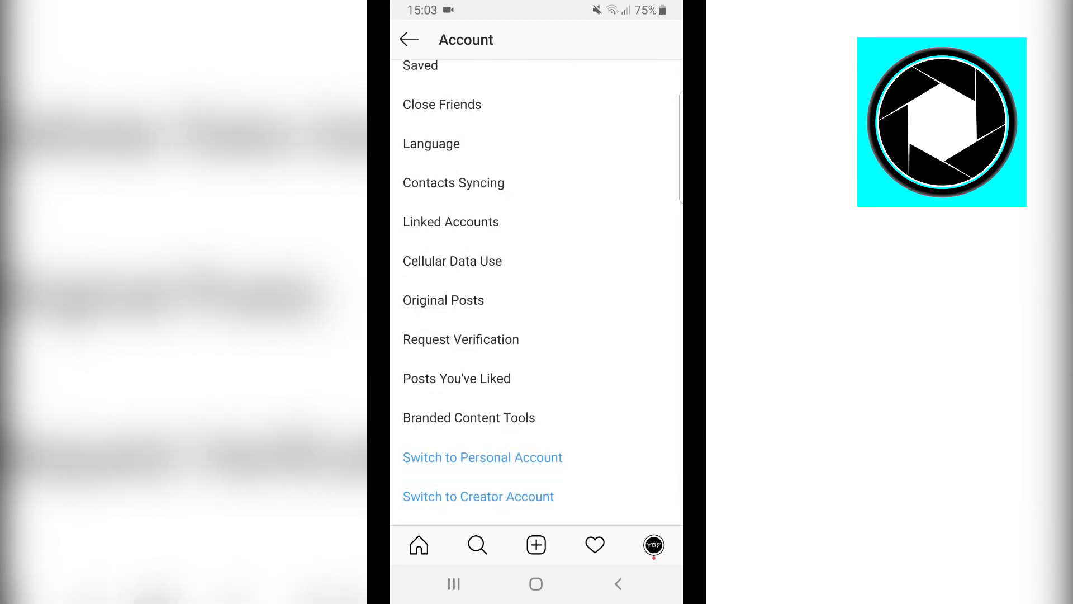